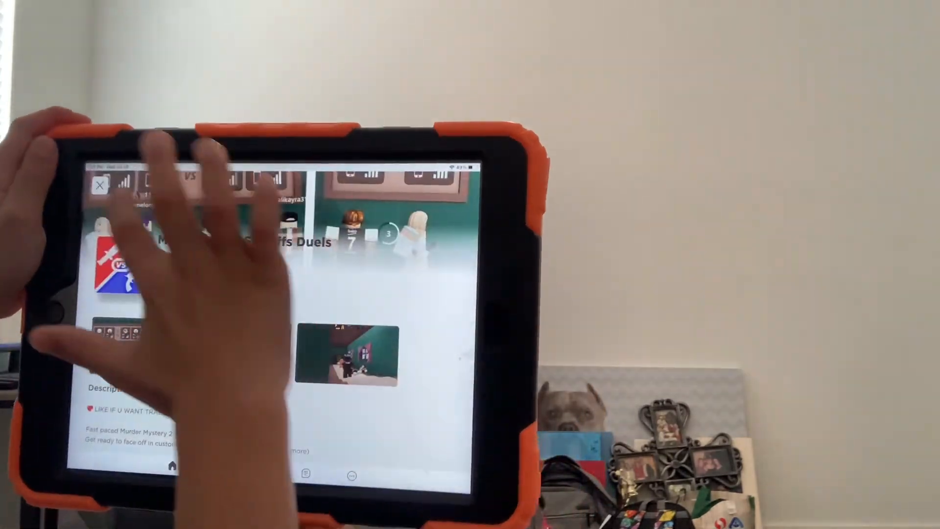
Close the Murderers VS Sheriffs Duels page and launch Evade from the Continue row on Home.
{"action": "left_click", "coordinate": [99, 185]}
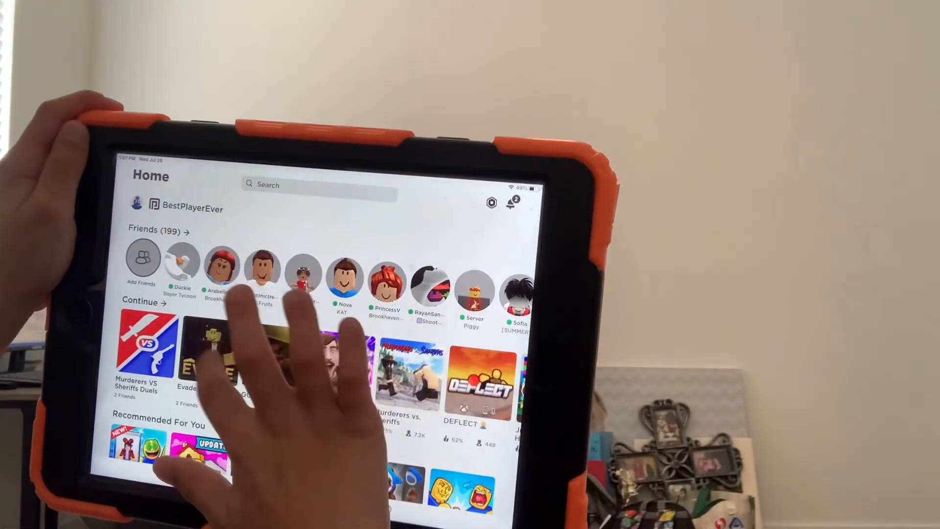
{"action": "left_click", "coordinate": [210, 360]}
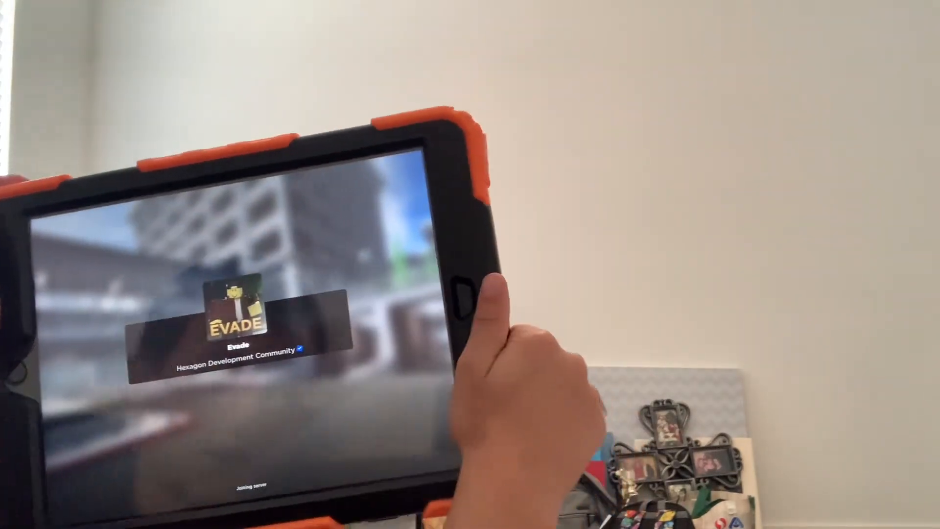